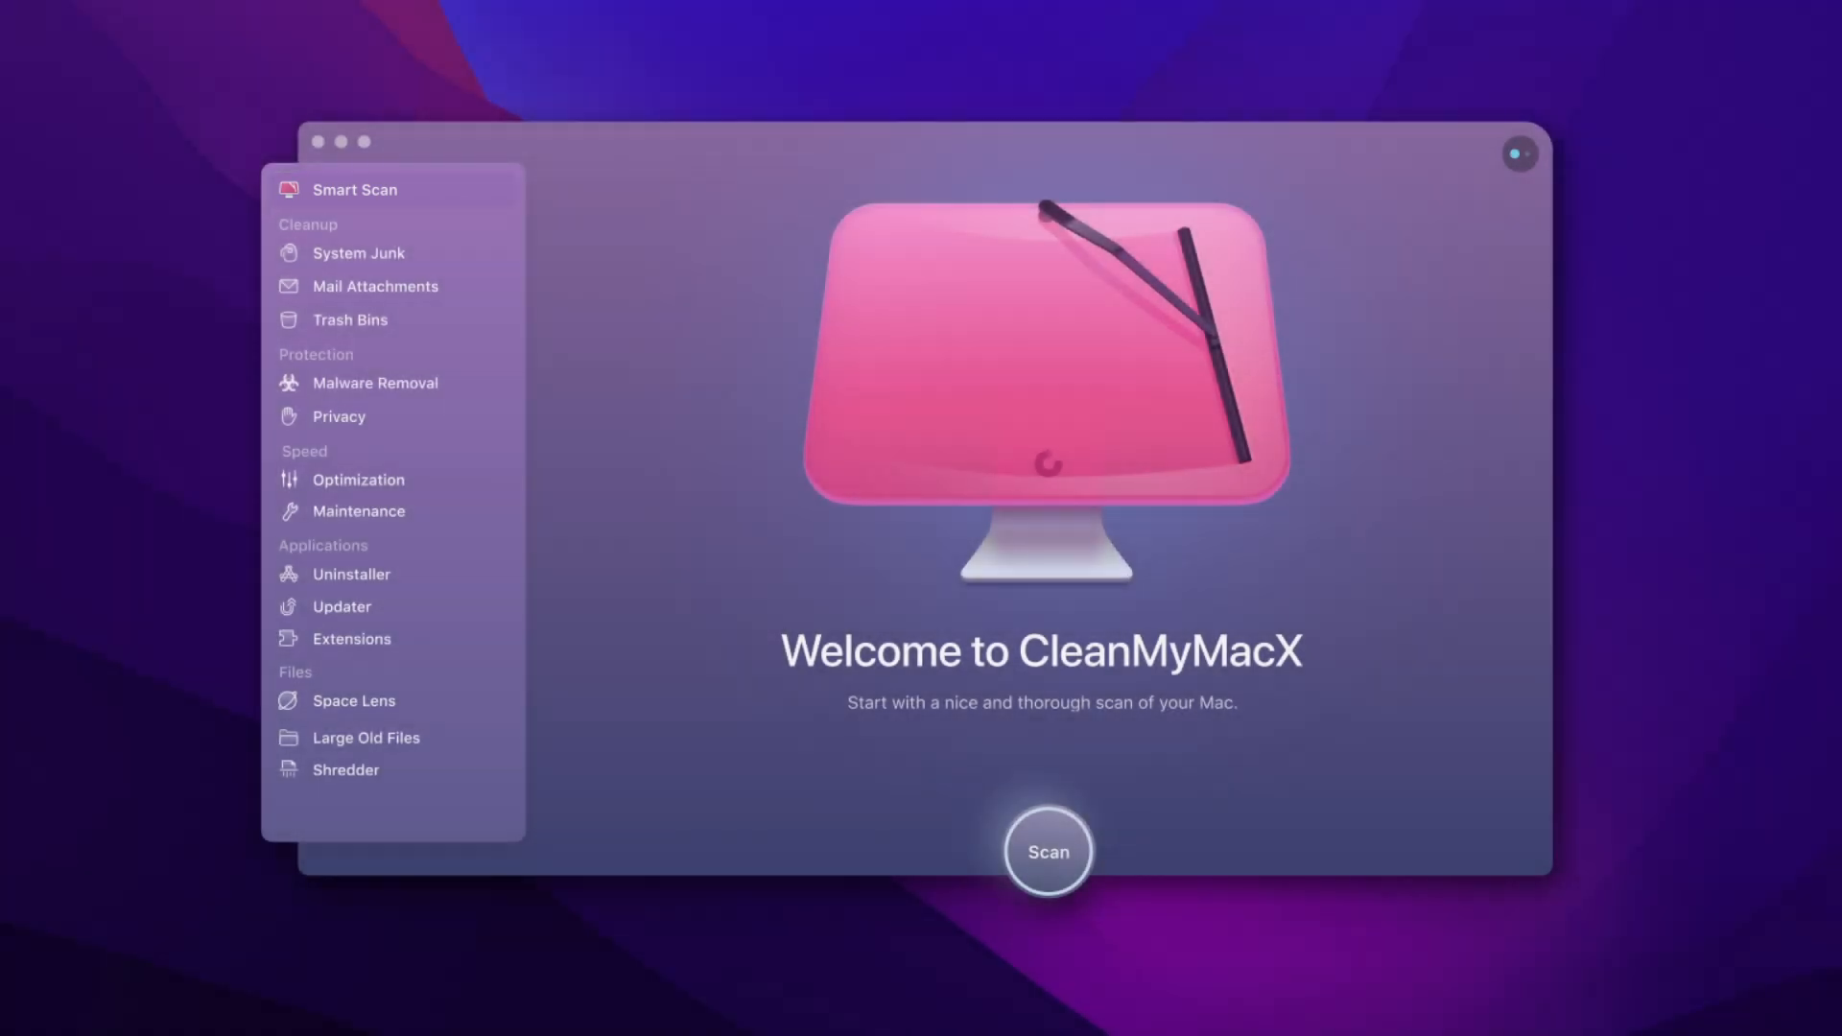
- Start a Smart Scan of the Mac from the welcome screen's Scan button
{"action": "left_click", "coordinate": [1046, 850]}
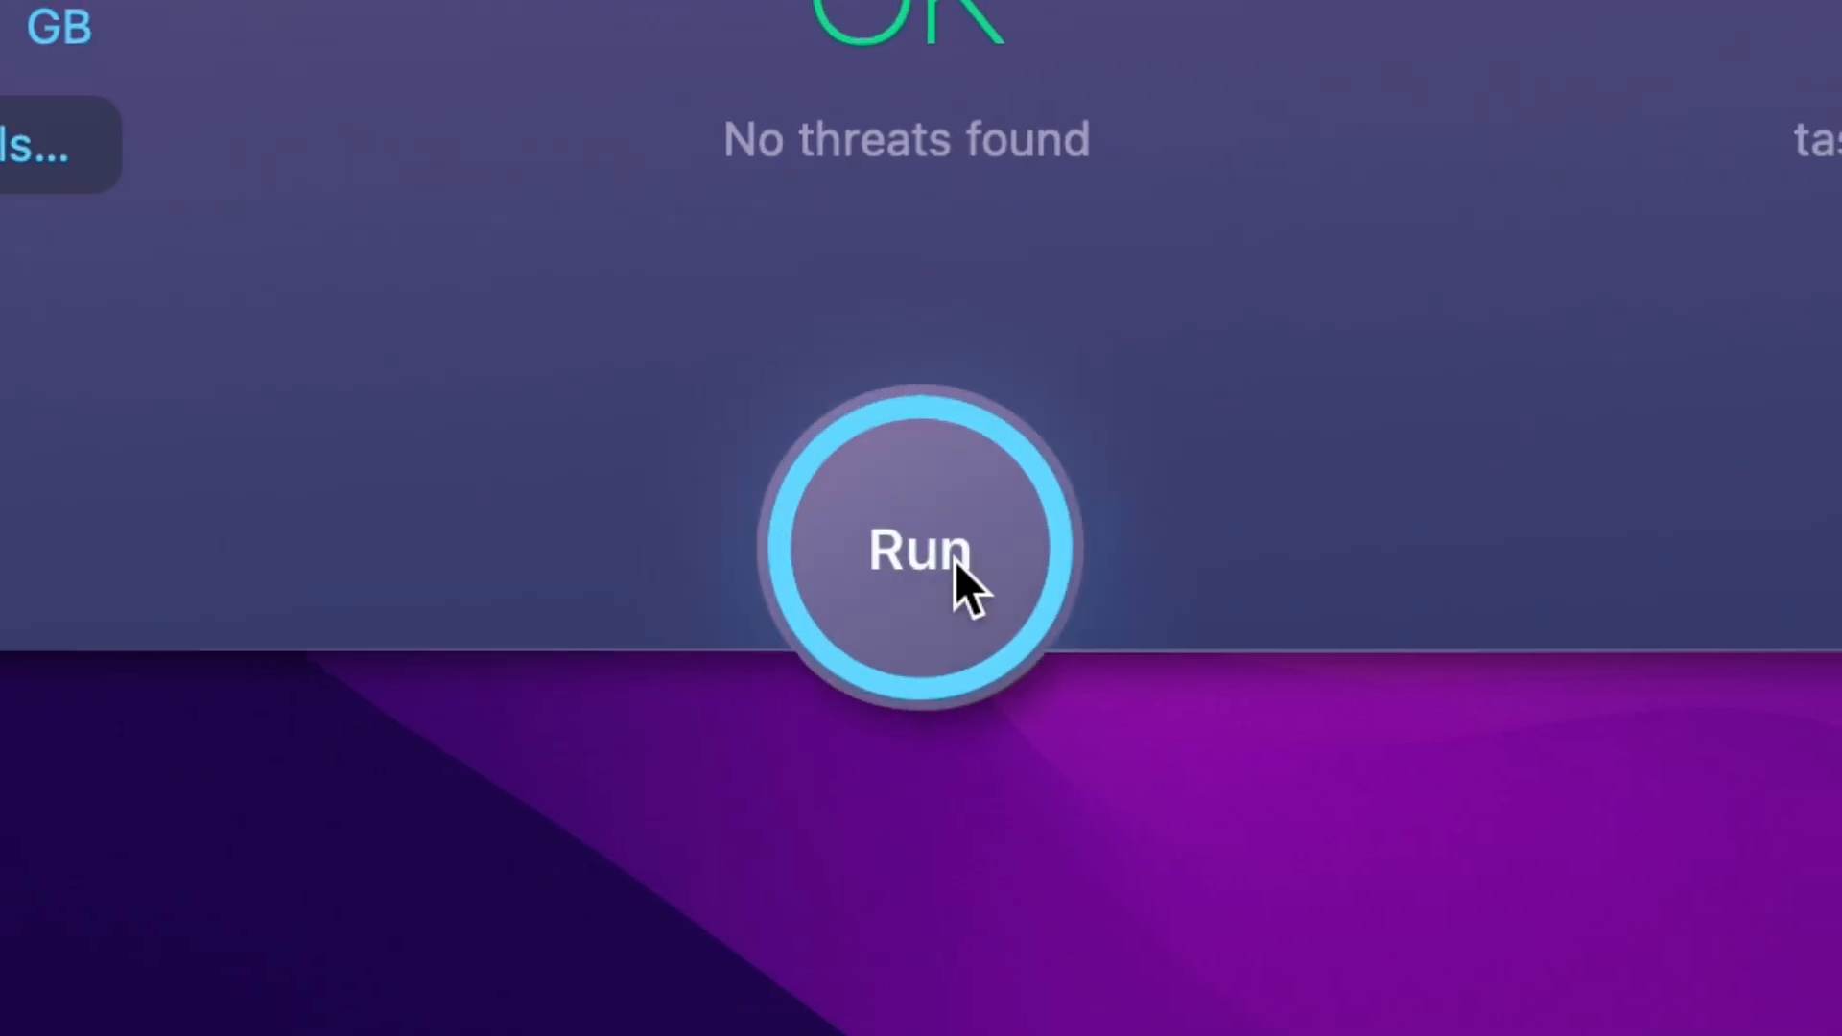
{"action": "left_click", "coordinate": [917, 553]}
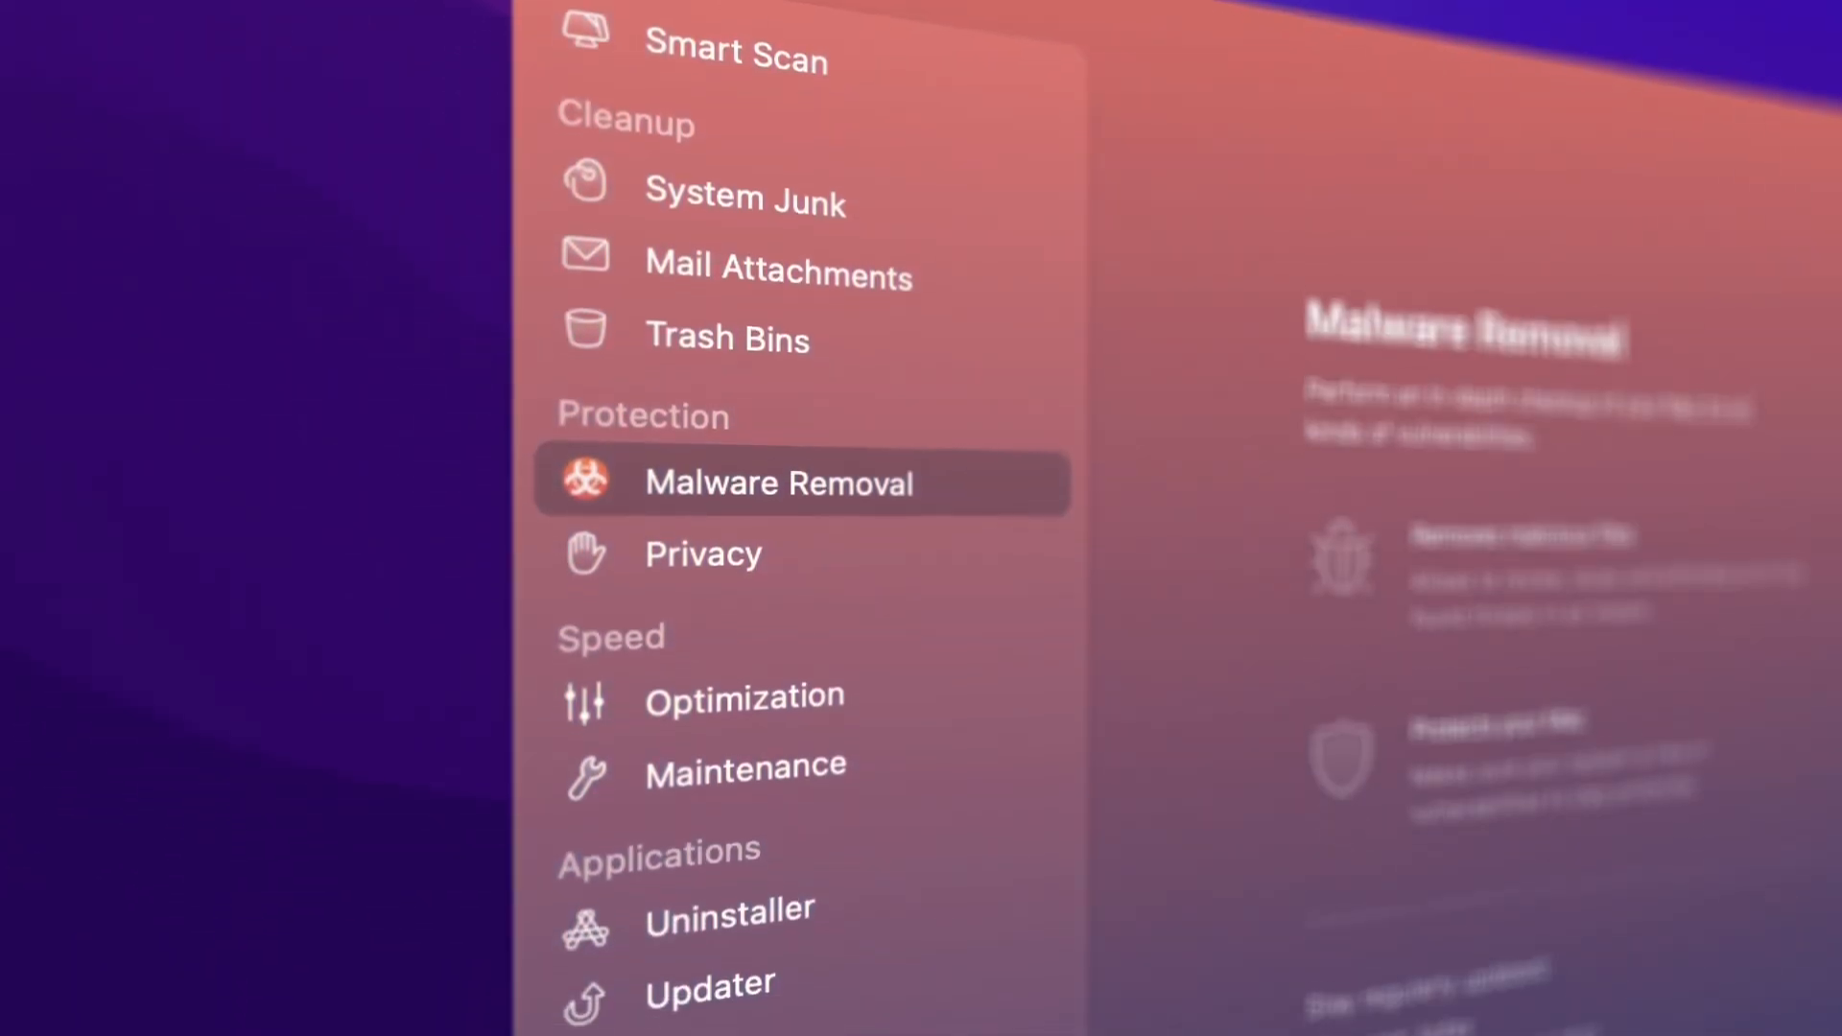
- Switch from Malware Removal to the Optimization module under Speed
{"action": "left_click", "coordinate": [745, 696]}
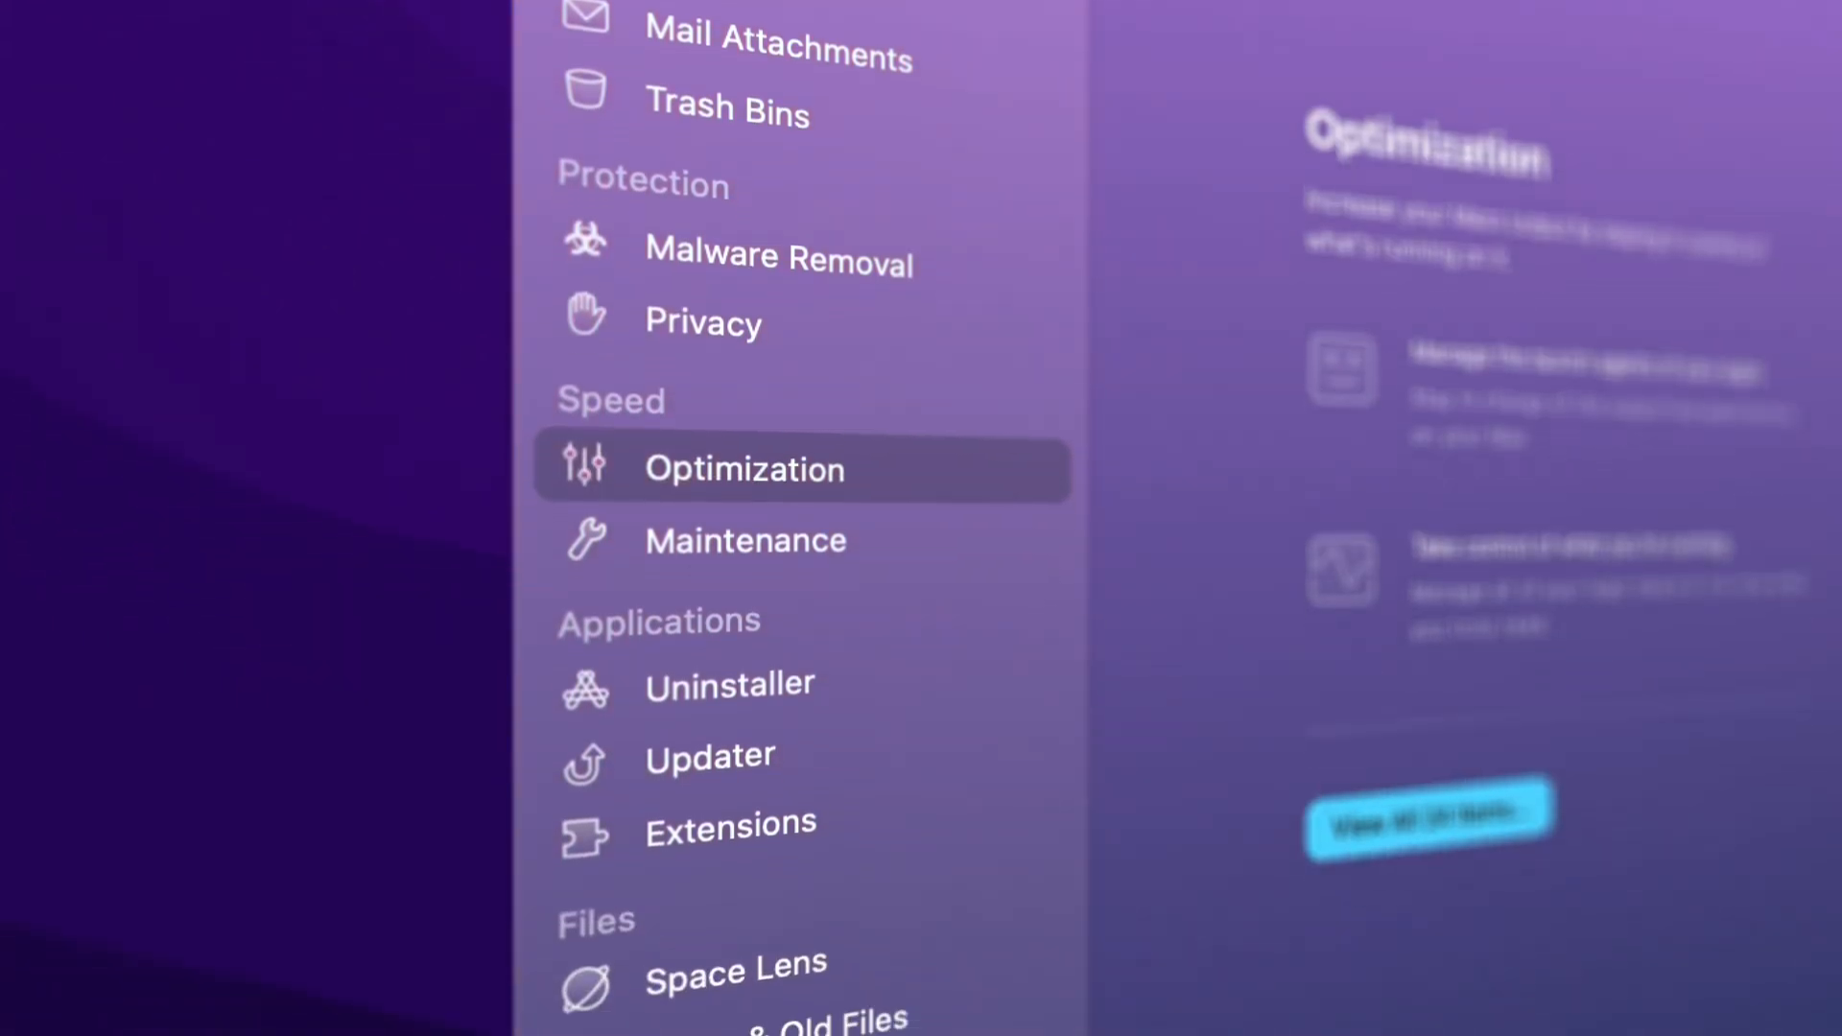